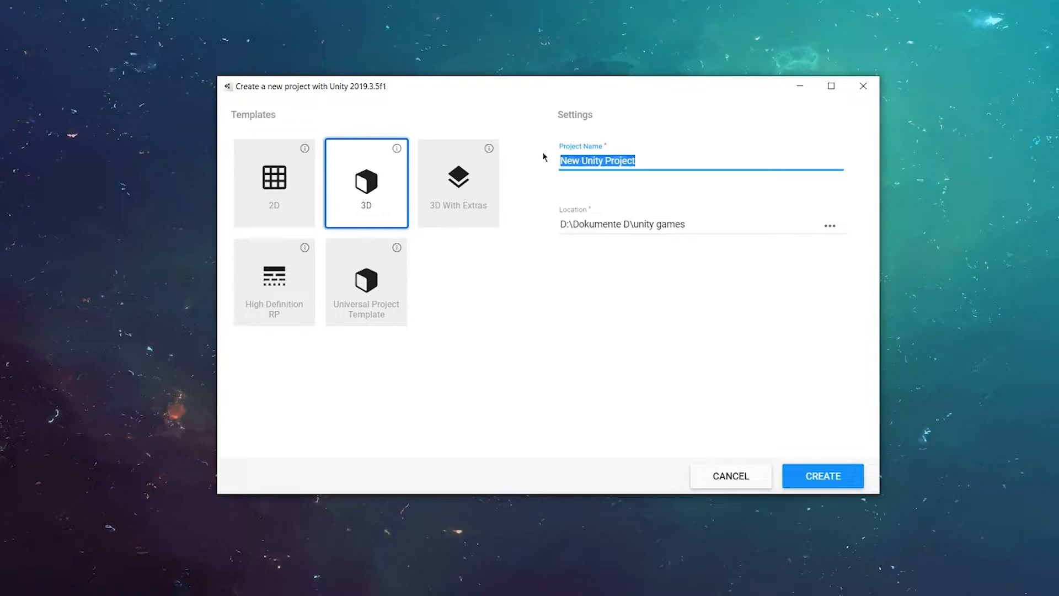
# Choose the 3D template for the new Unity project in Unity Hub
pyautogui.click(822, 475)
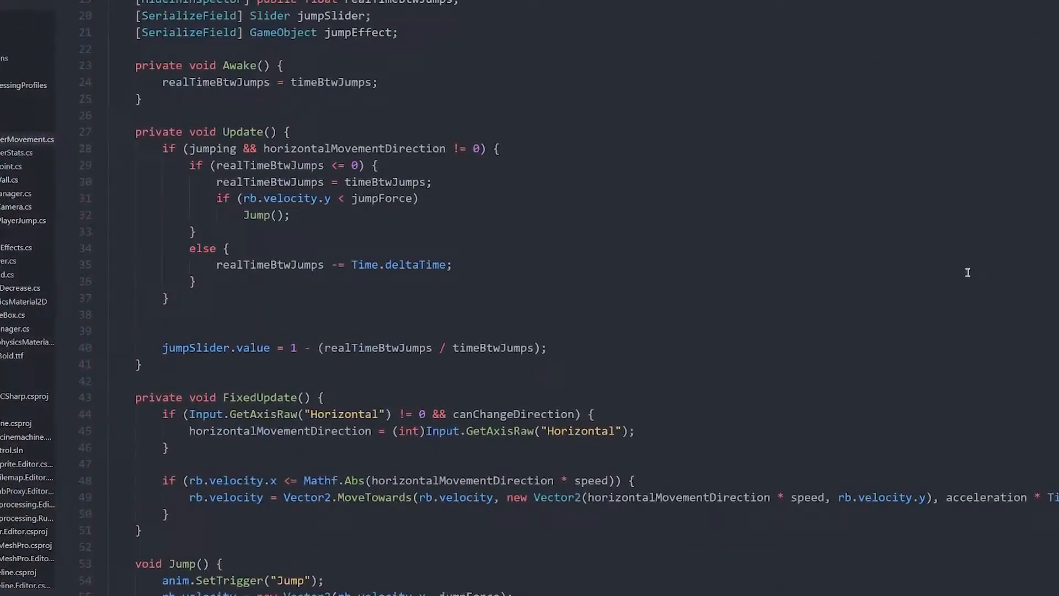
pyautogui.scroll(-3)
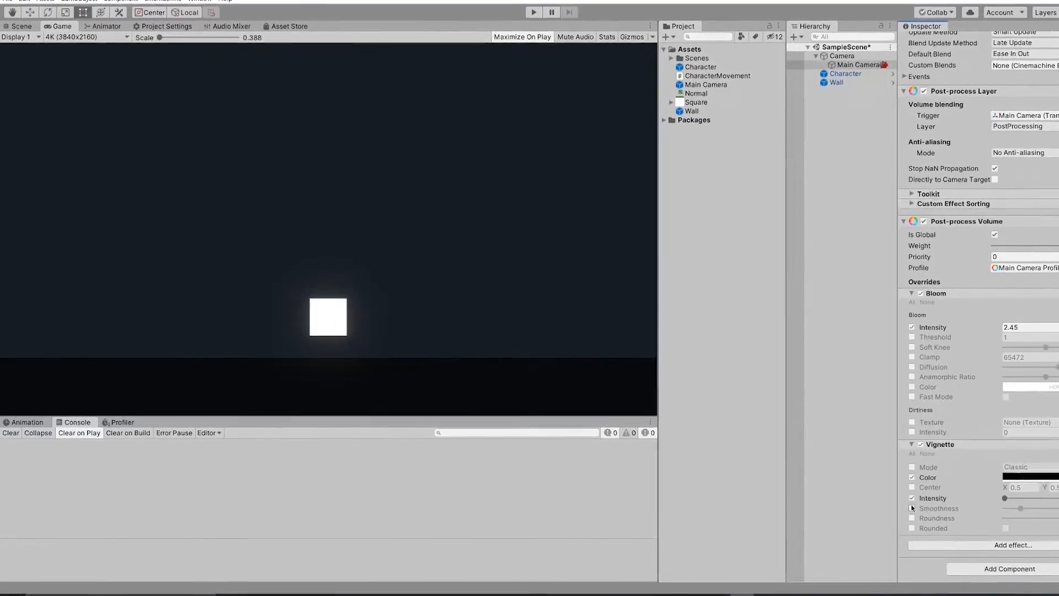
# Enable the Vignette intensity override on the camera's post-process volume
pyautogui.click(1029, 476)
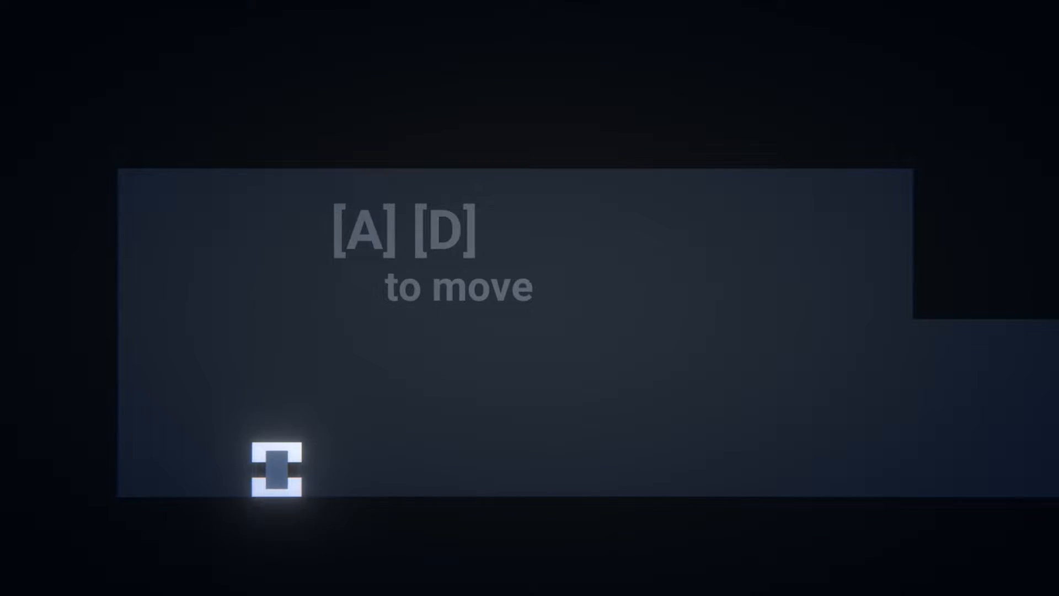
# Move the square character right with D through the first tutorial level
pyautogui.press('d')
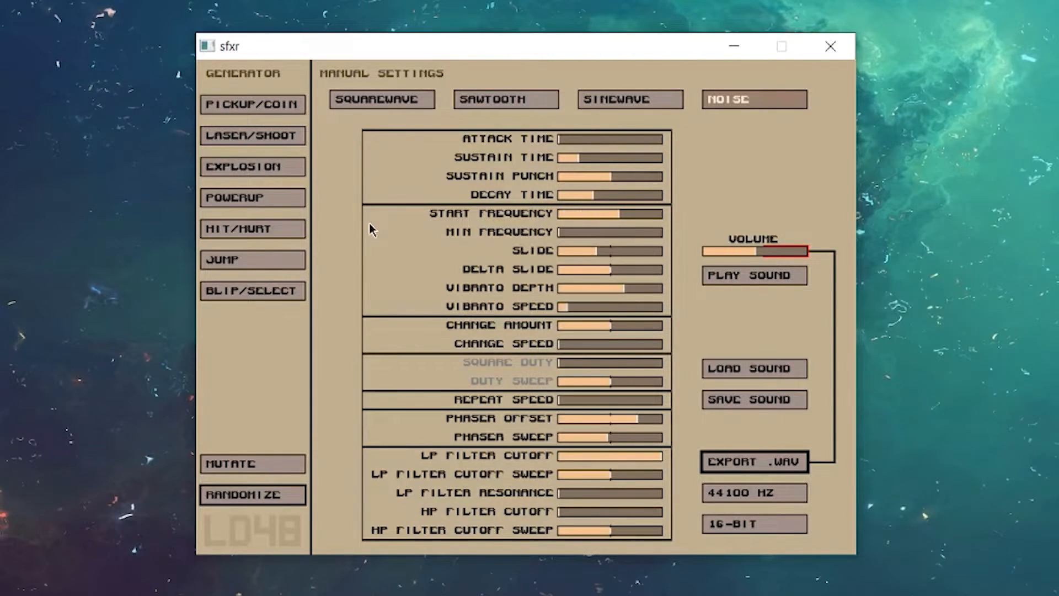
# Generate a noise-waveform sound effect in sfxr for the game
pyautogui.click(252, 229)
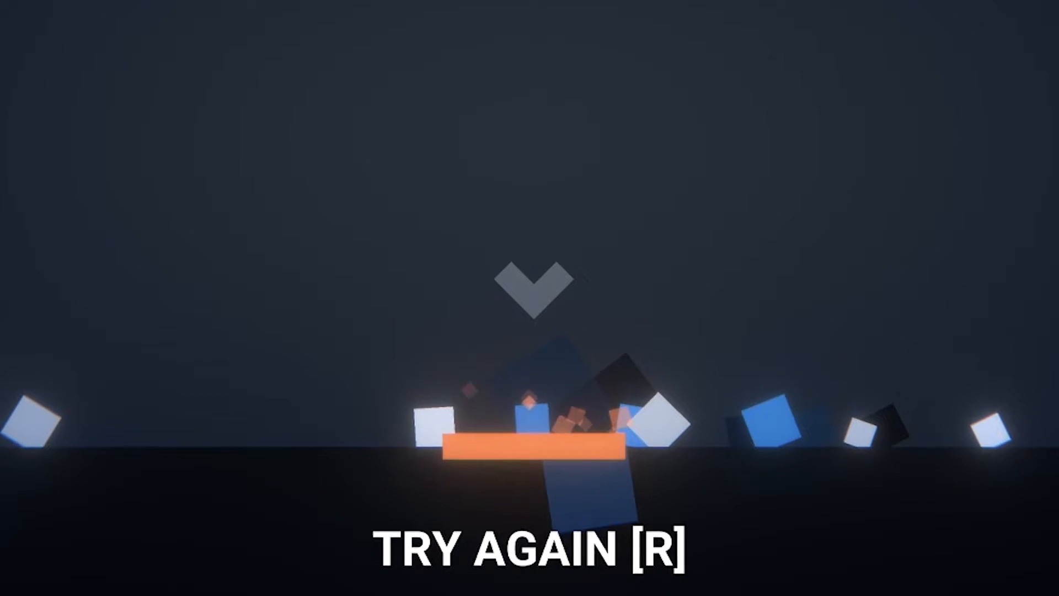
# Restart with R after shattering on the lava, then move right through the level
pyautogui.press('r')
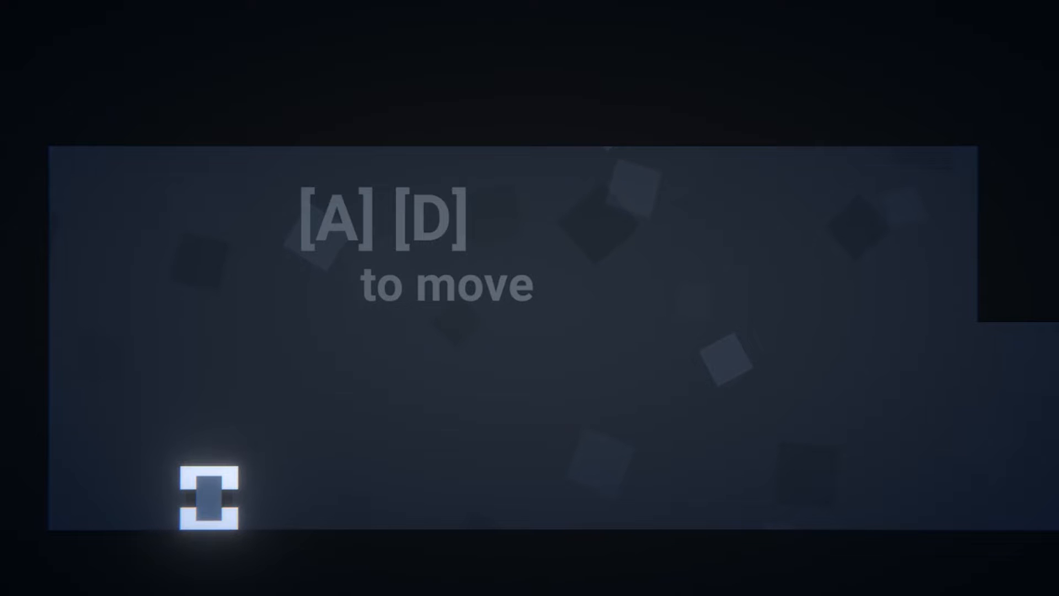
pyautogui.press('d')
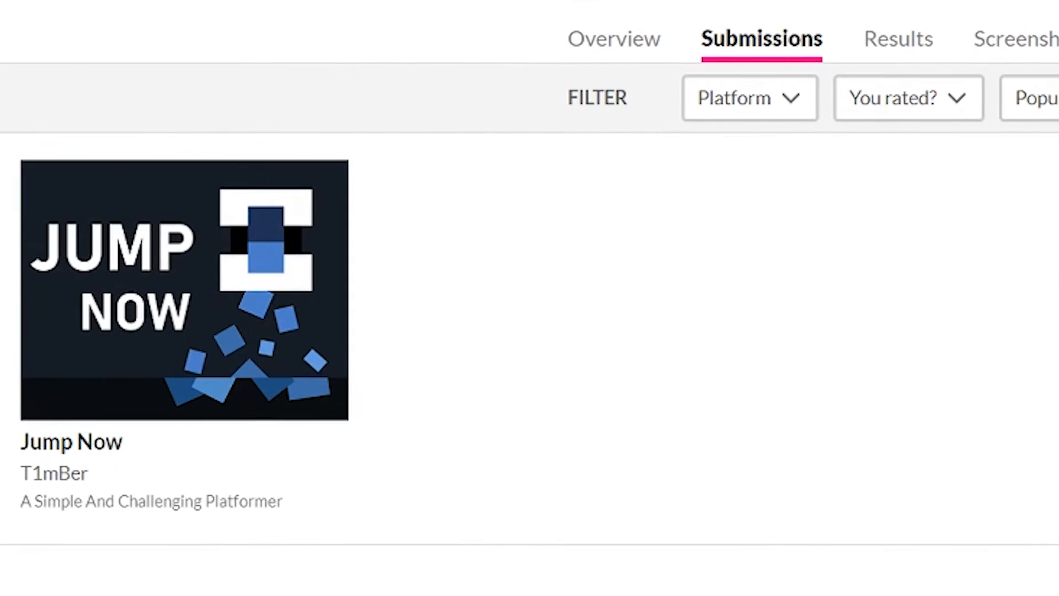
pyautogui.moveTo(165, 375)
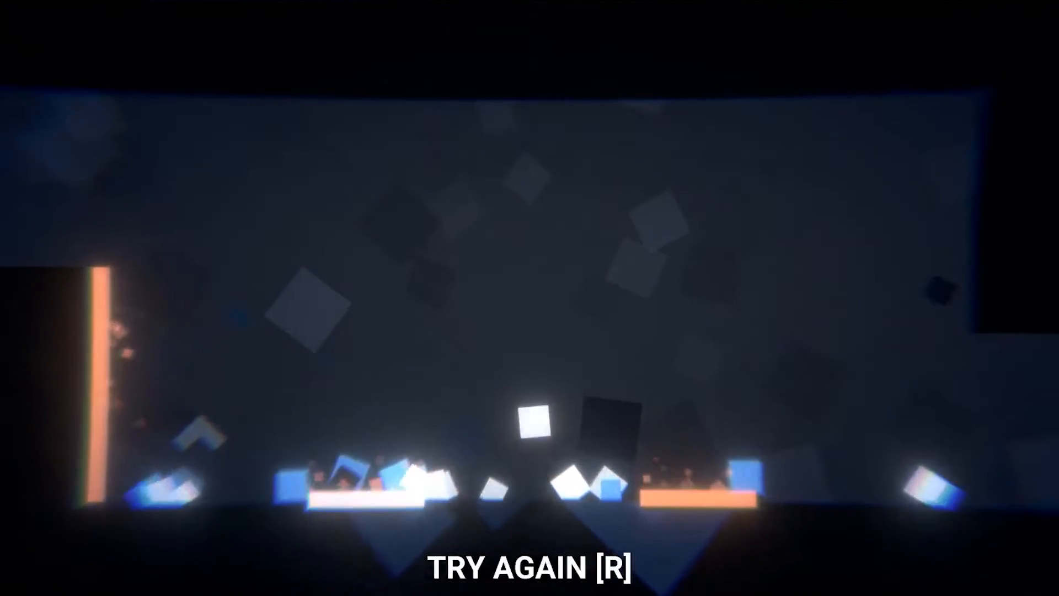
# Restart the lava-walled later level with R after dying
pyautogui.press('r')
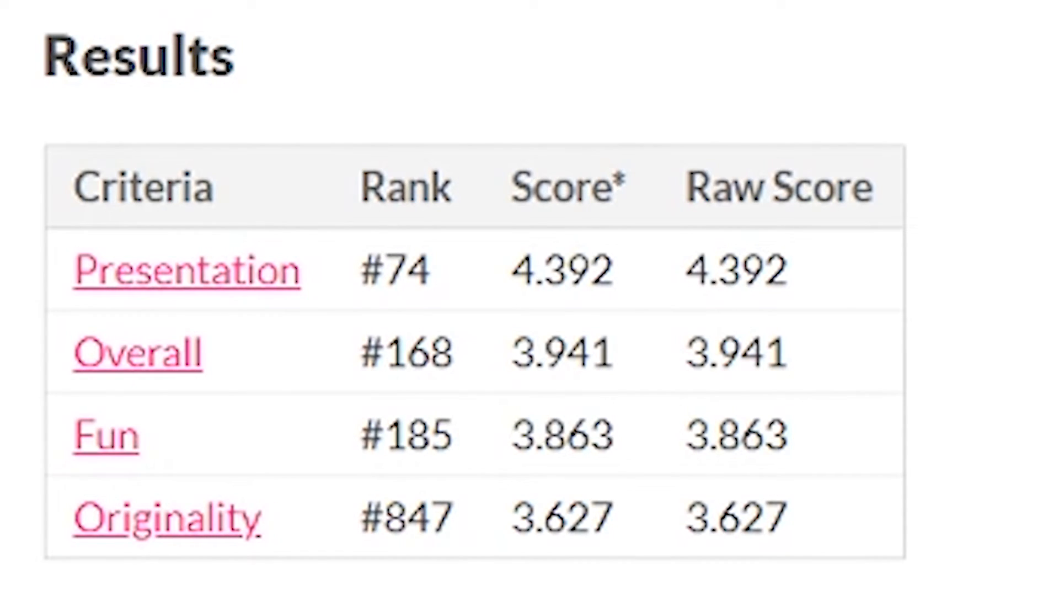
# Scroll down from the jam results table to the players' comments and developer replies
pyautogui.scroll(-3)
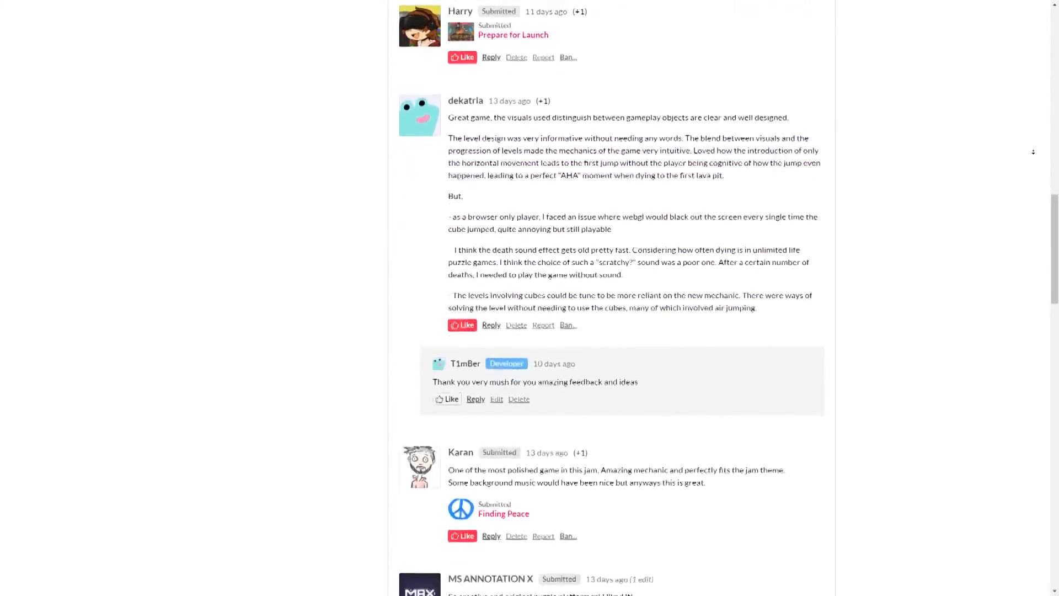
pyautogui.scroll(-3)
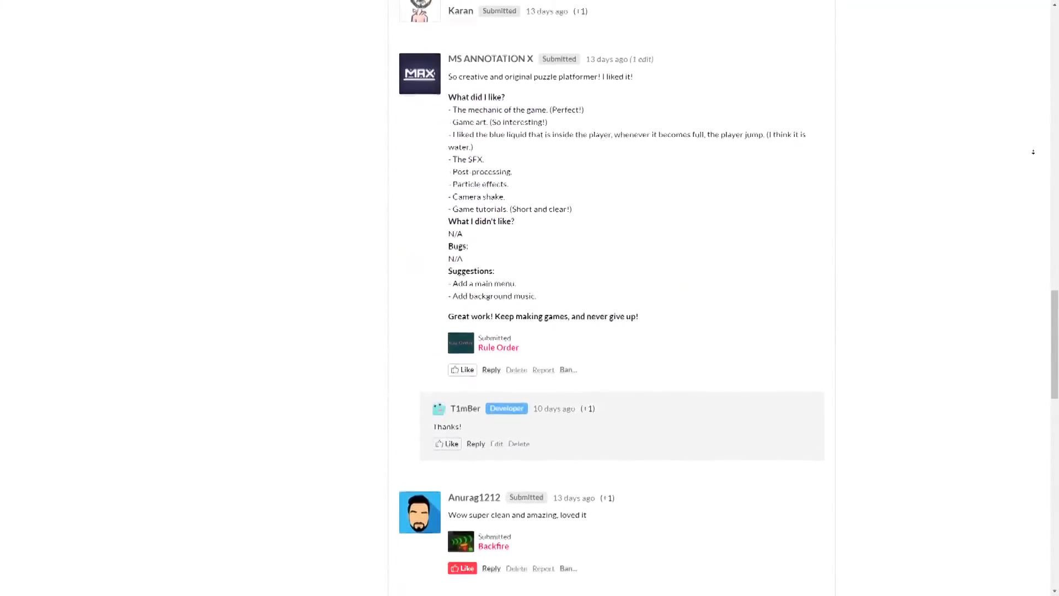